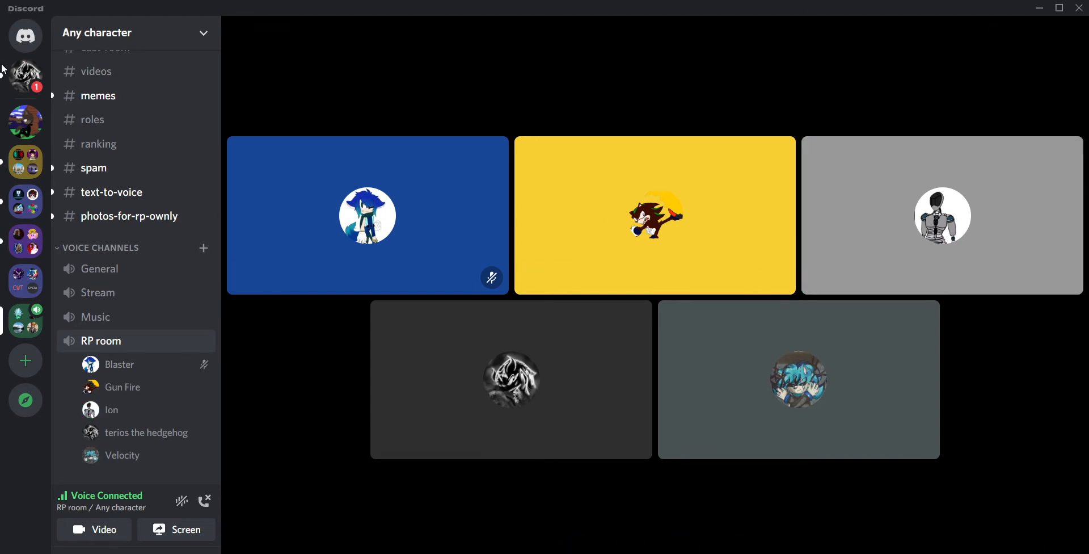
Check the DMs and Alliance of Justice chat, then right-click an RP room participant.
click(25, 81)
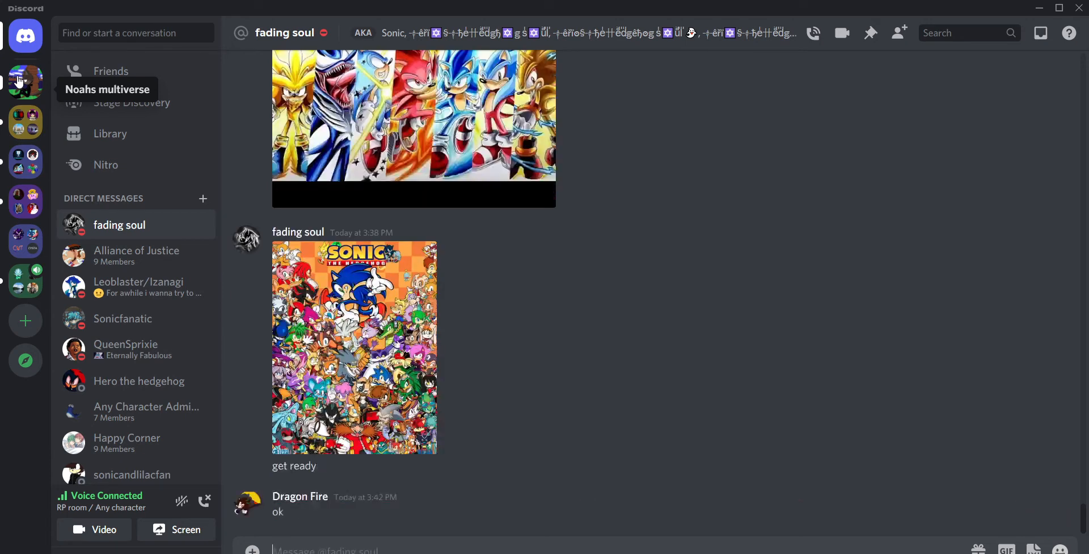
mouse_move(9, 260)
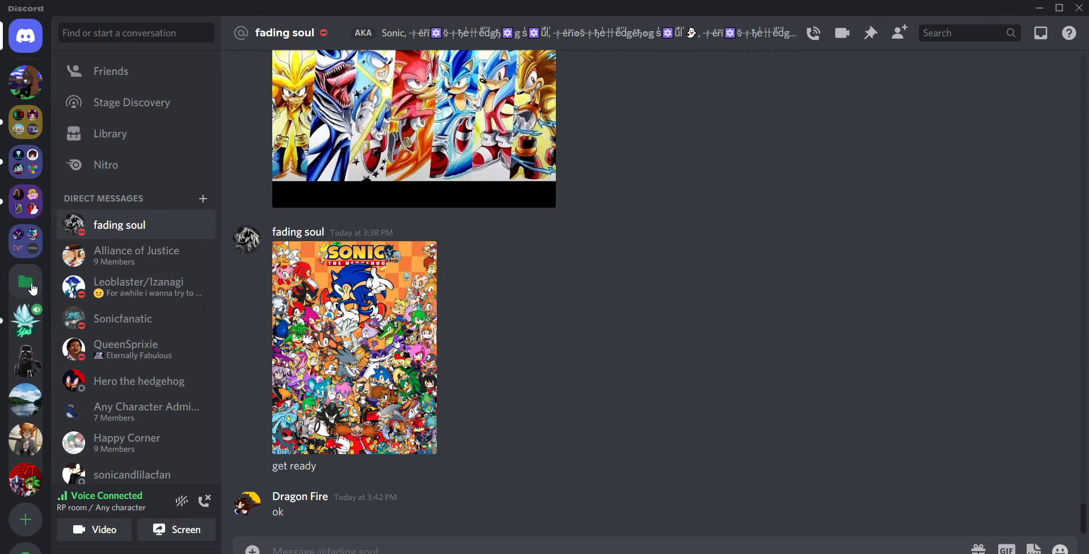
click(25, 282)
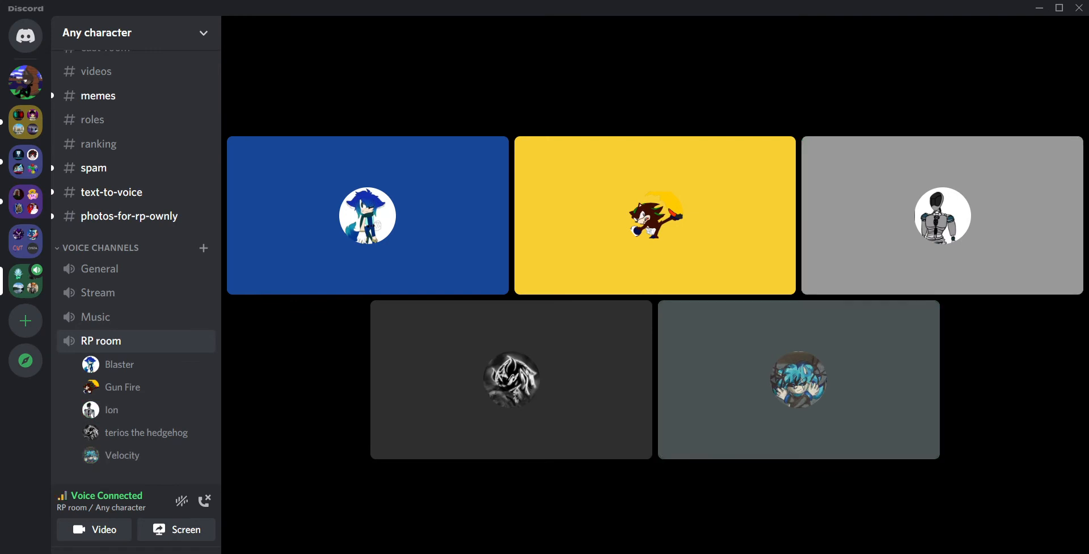
mouse_move(941, 216)
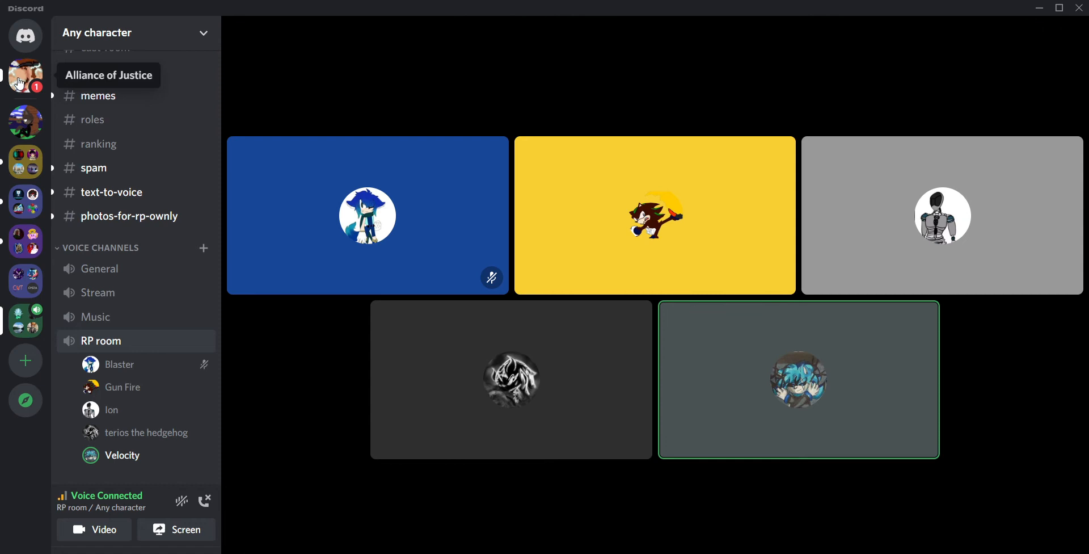
click(25, 76)
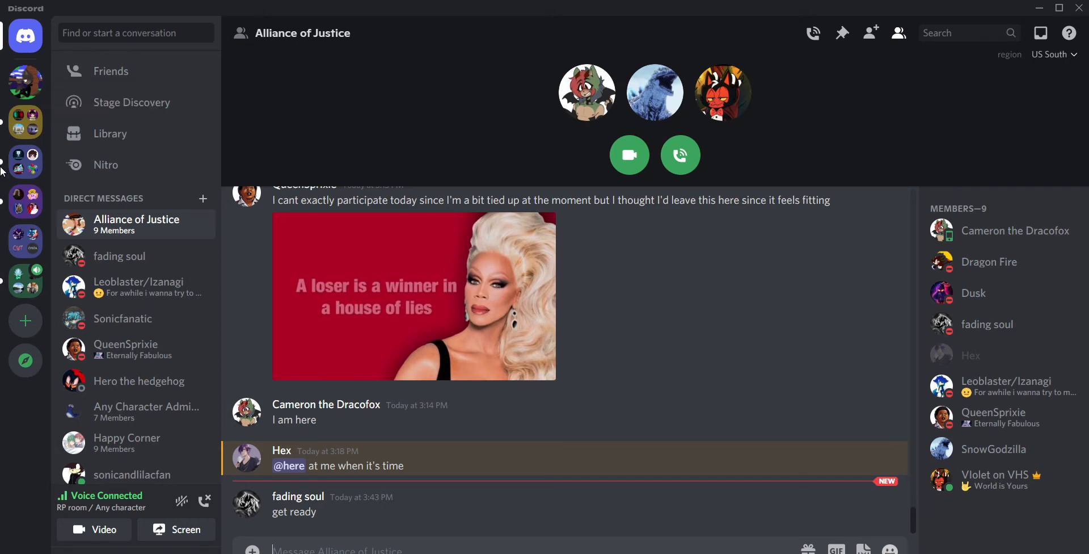
mouse_move(25, 281)
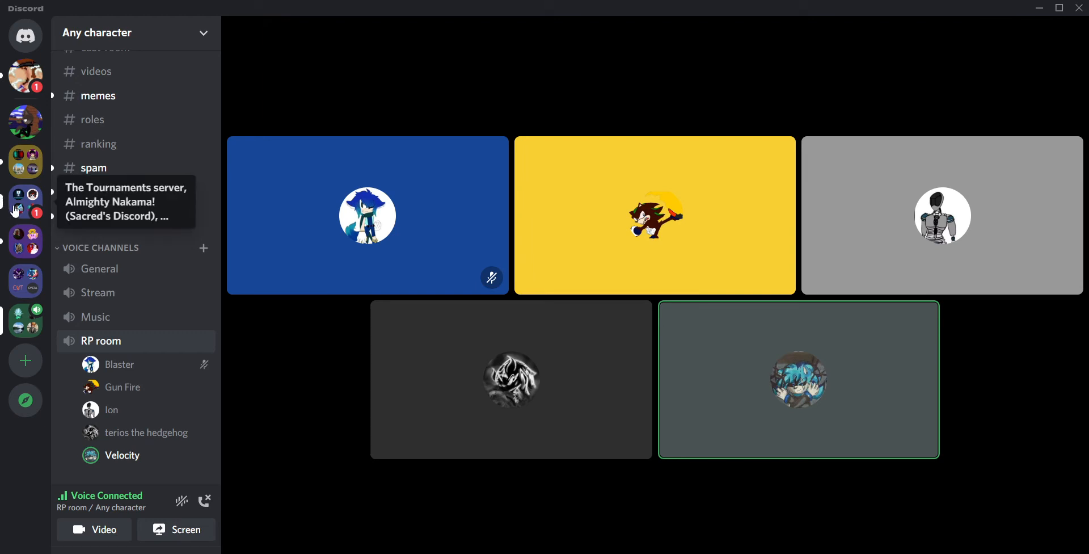
right_click(25, 201)
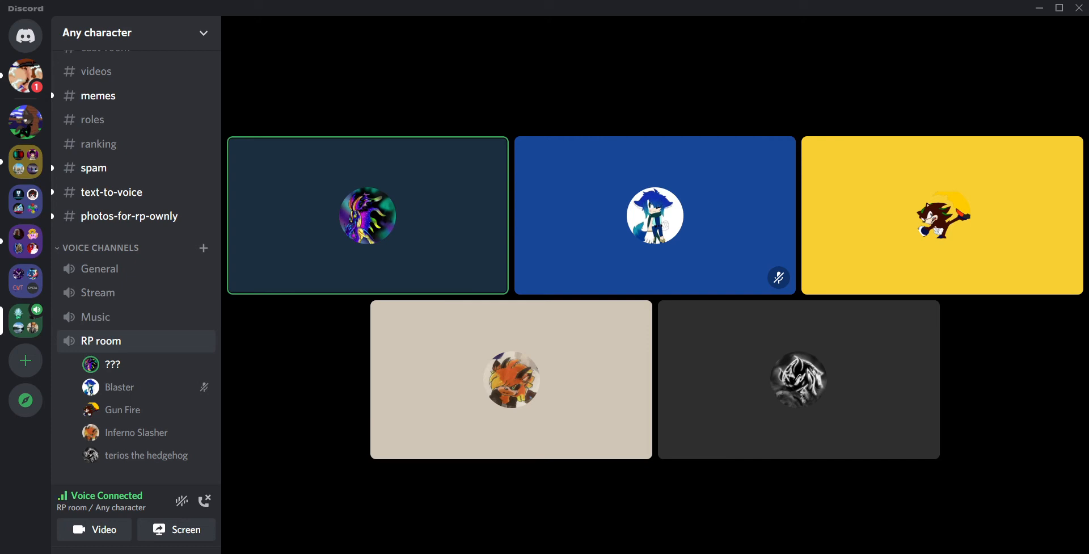
click(511, 380)
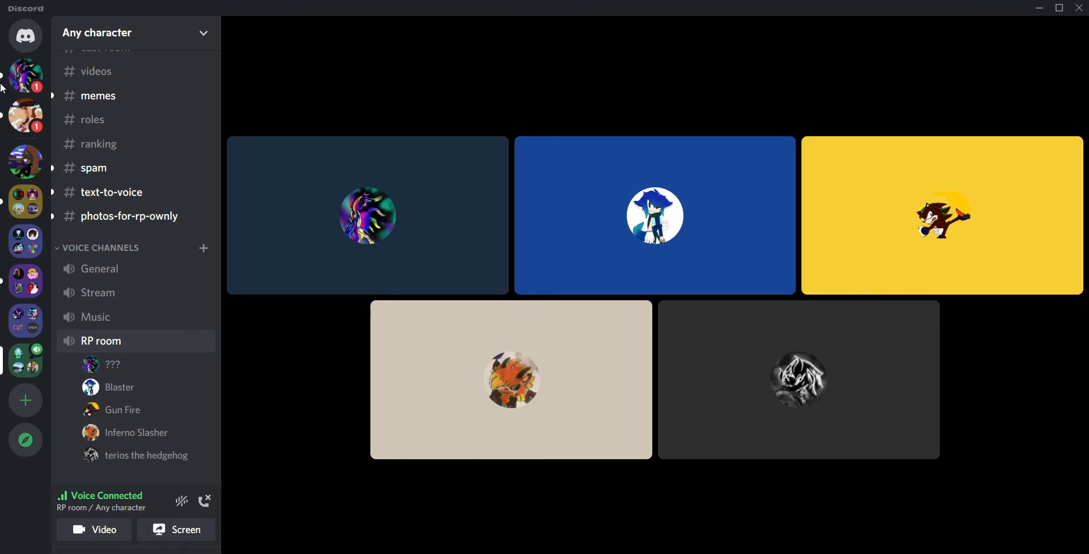
mouse_move(25, 75)
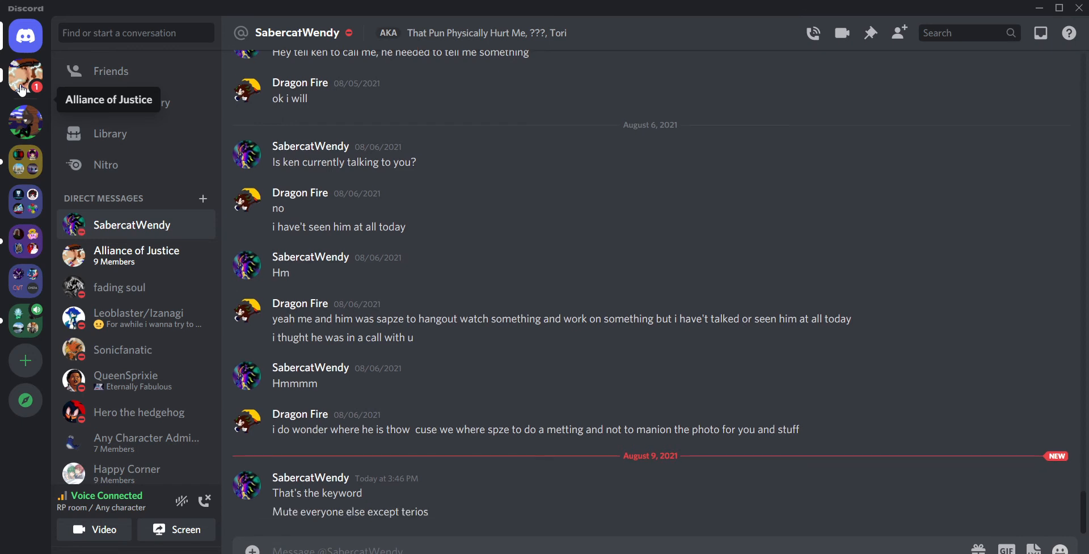
text(ok)
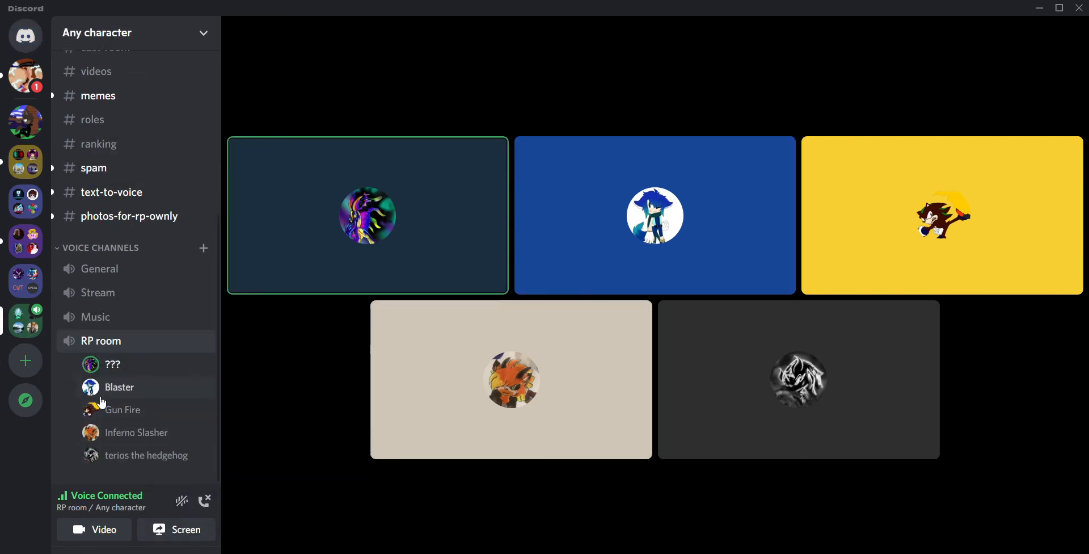
right_click(118, 386)
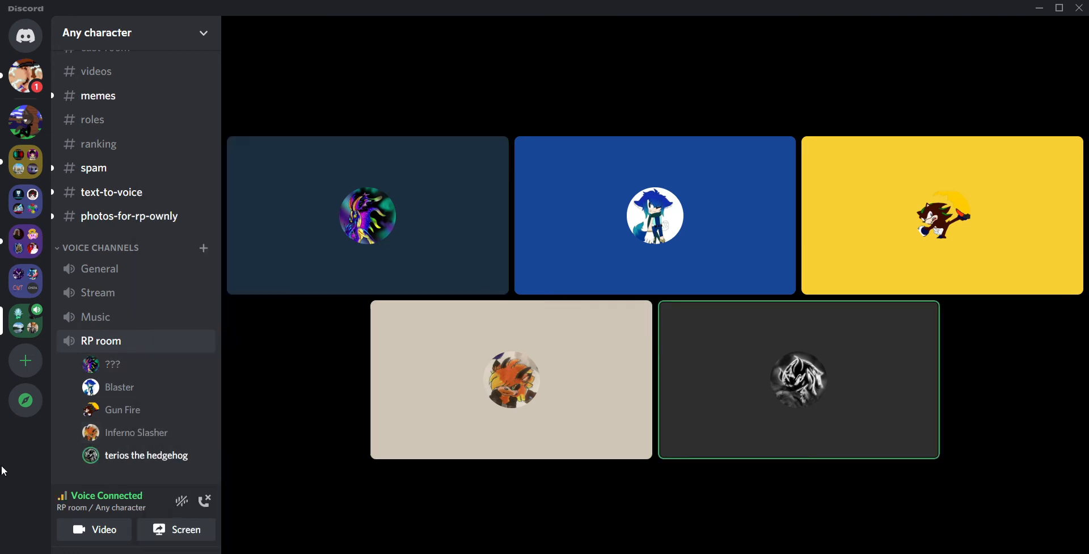
mouse_move(26, 36)
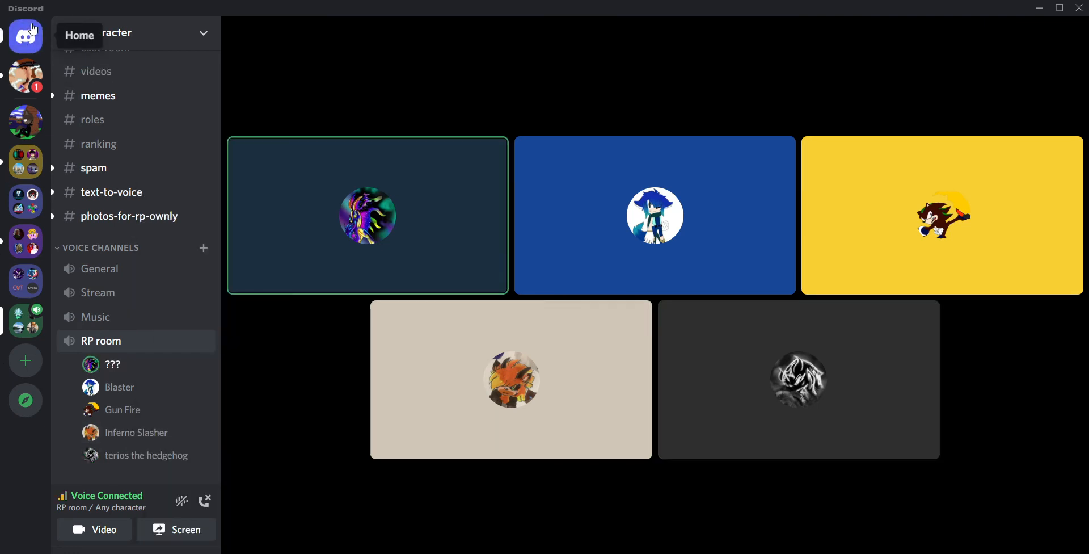
Server-mute Inferno Slasher, the fourth RP room participant, after glancing at DMs.
click(26, 37)
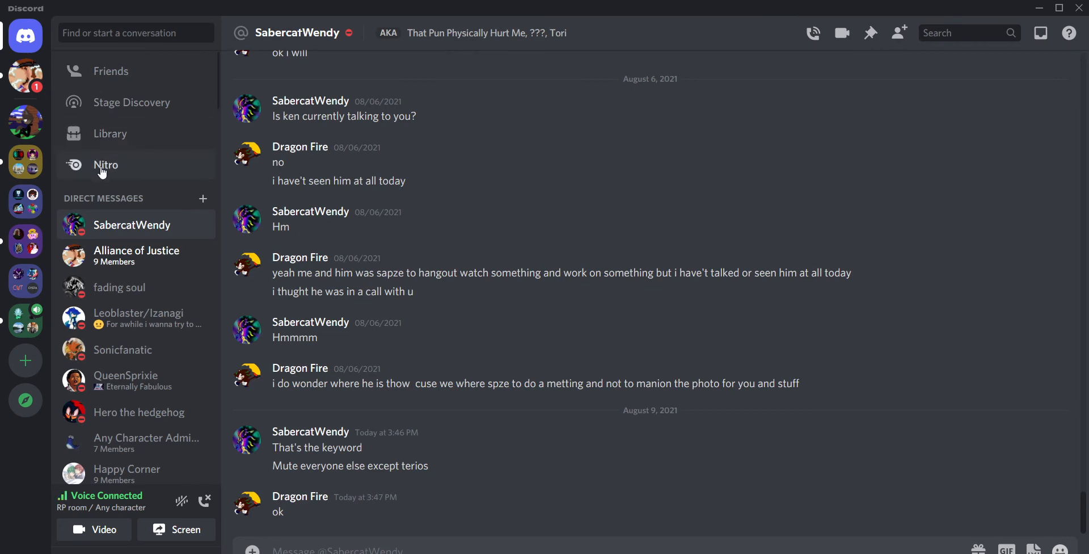
mouse_move(102, 174)
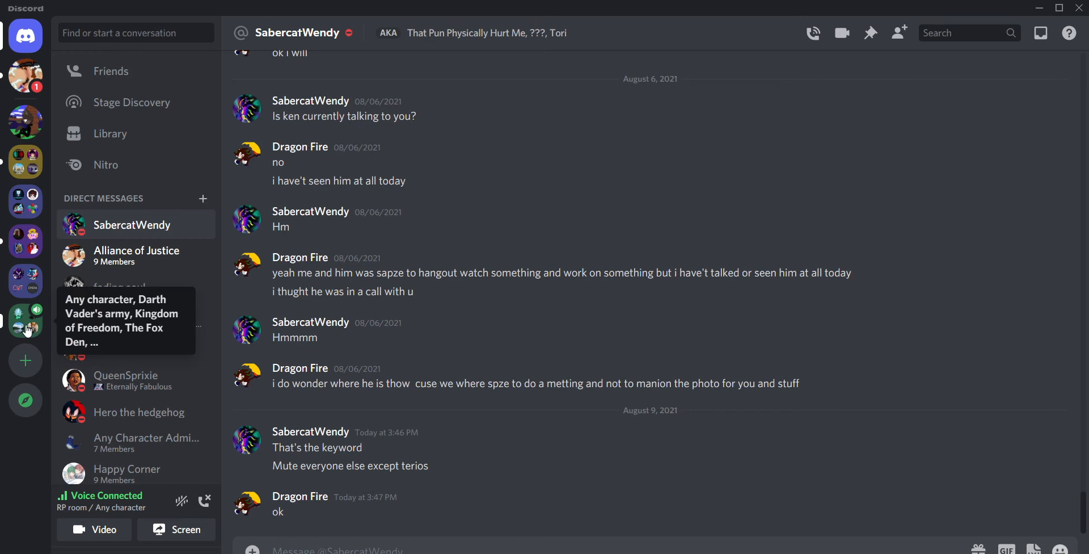
click(26, 321)
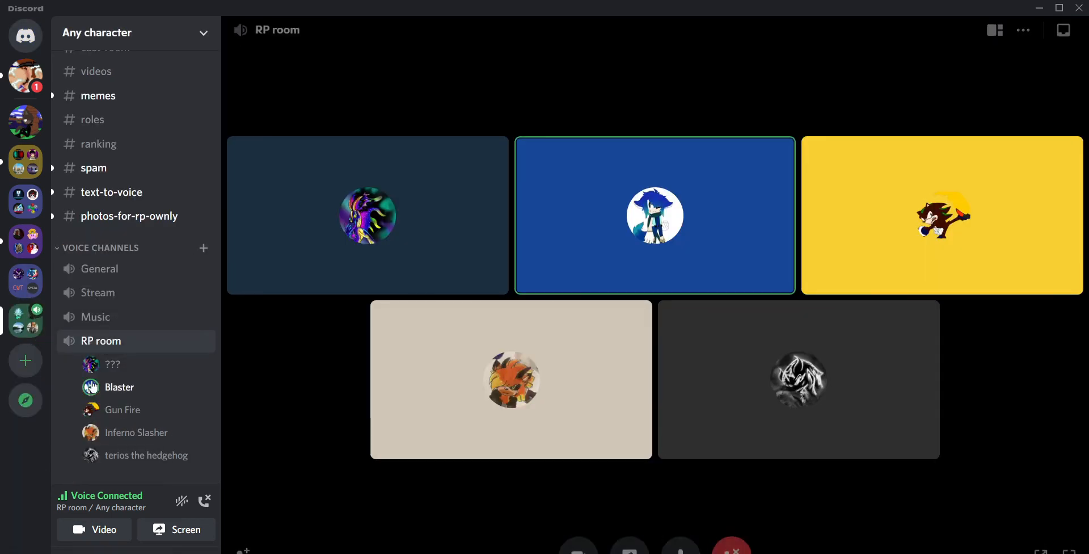
right_click(118, 387)
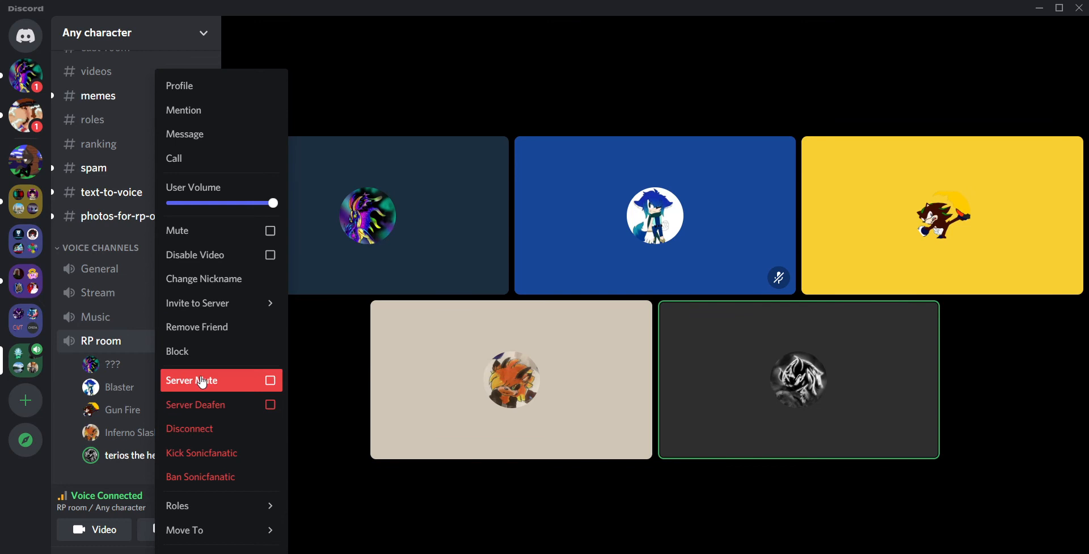
click(220, 380)
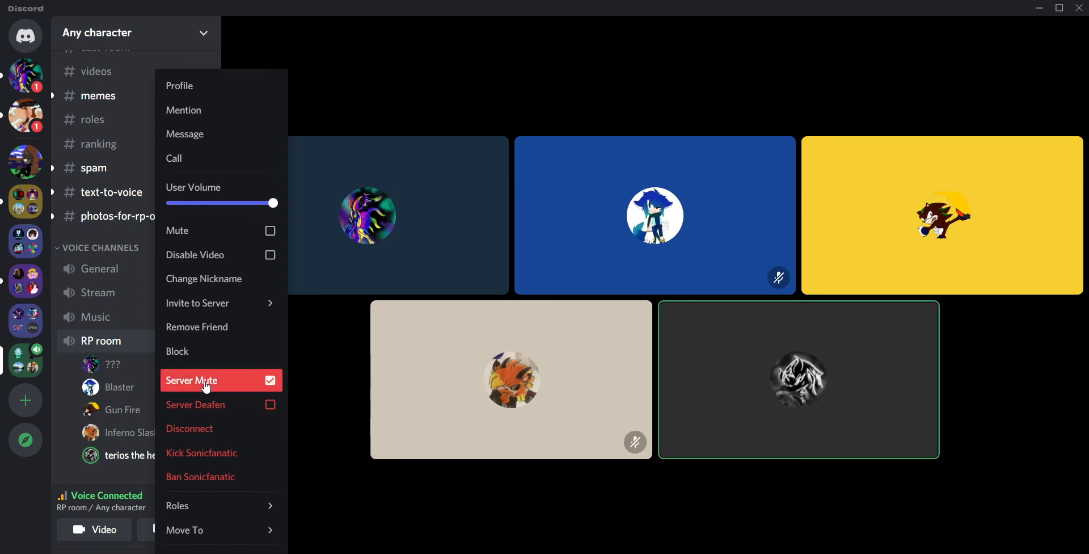
click(205, 380)
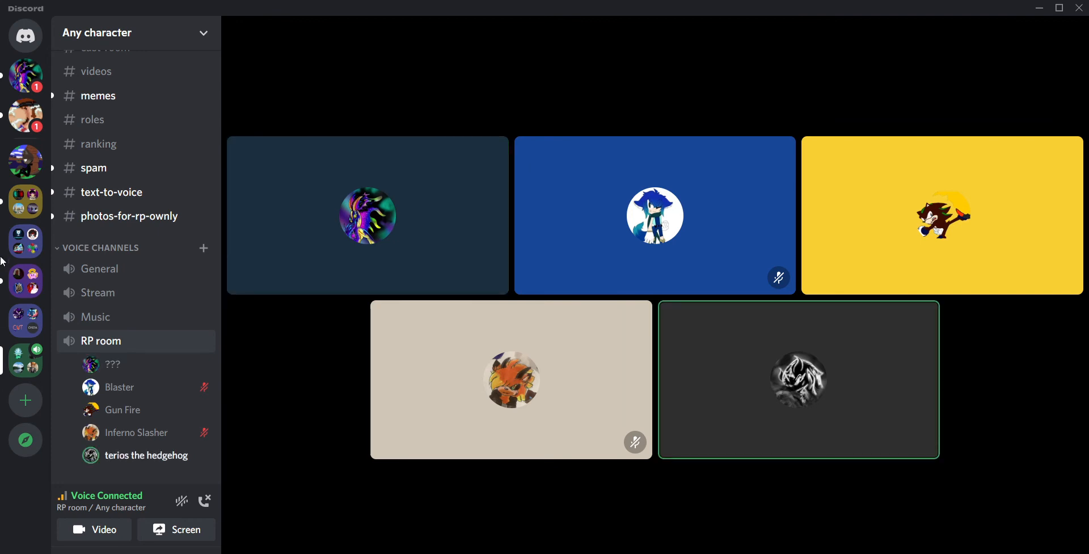
mouse_move(26, 74)
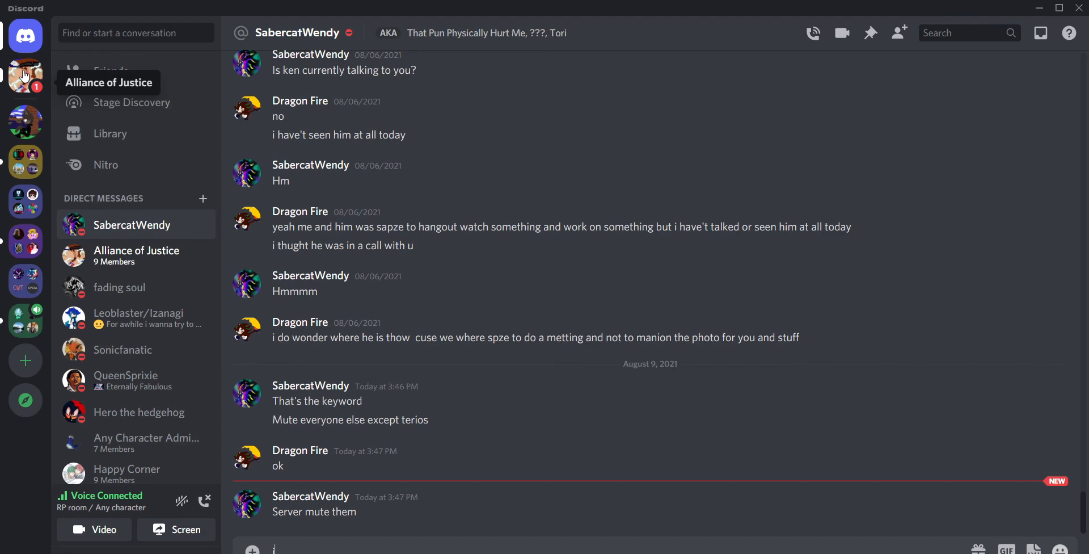
Write 'i did' to the roleplay organiser in the DM.
text(i did)
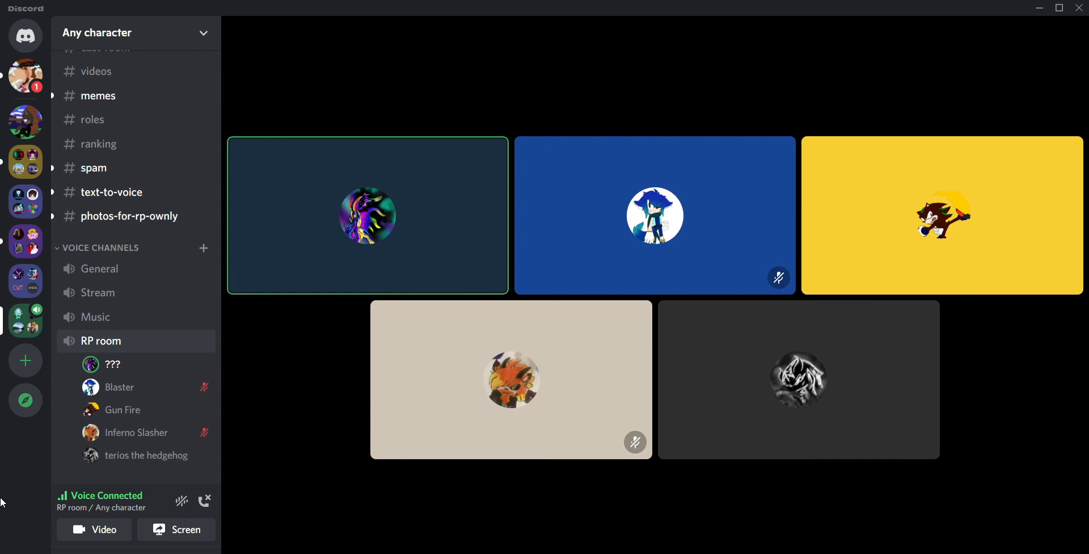
mouse_move(17, 489)
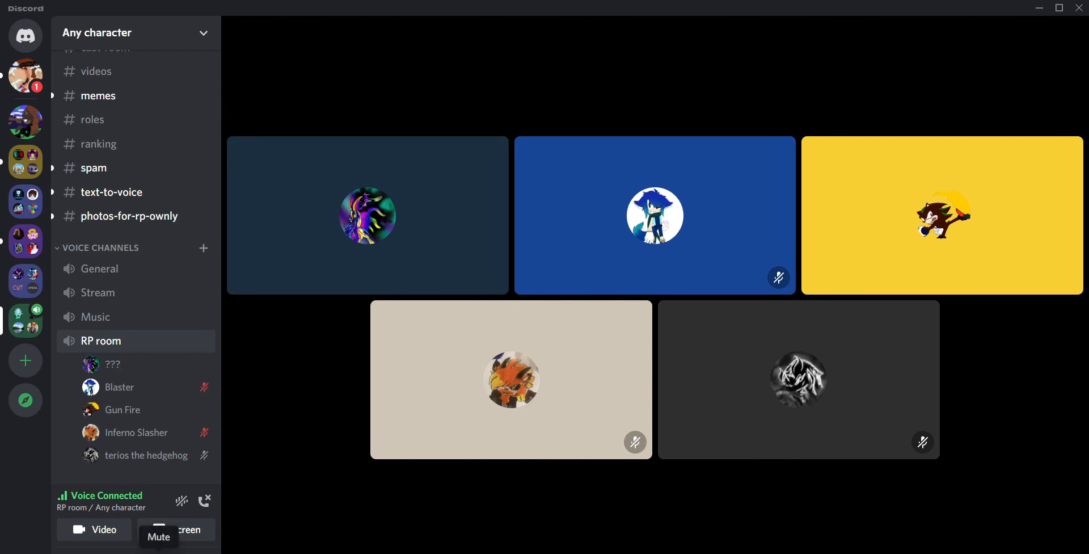
Mute your own microphone from the user panel during the RP room call.
click(157, 530)
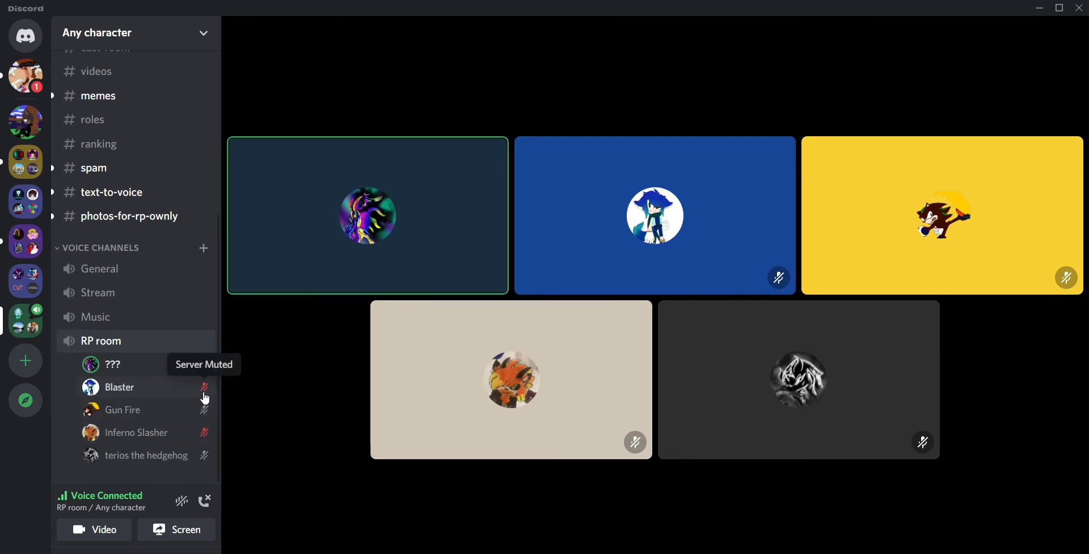
right_click(119, 387)
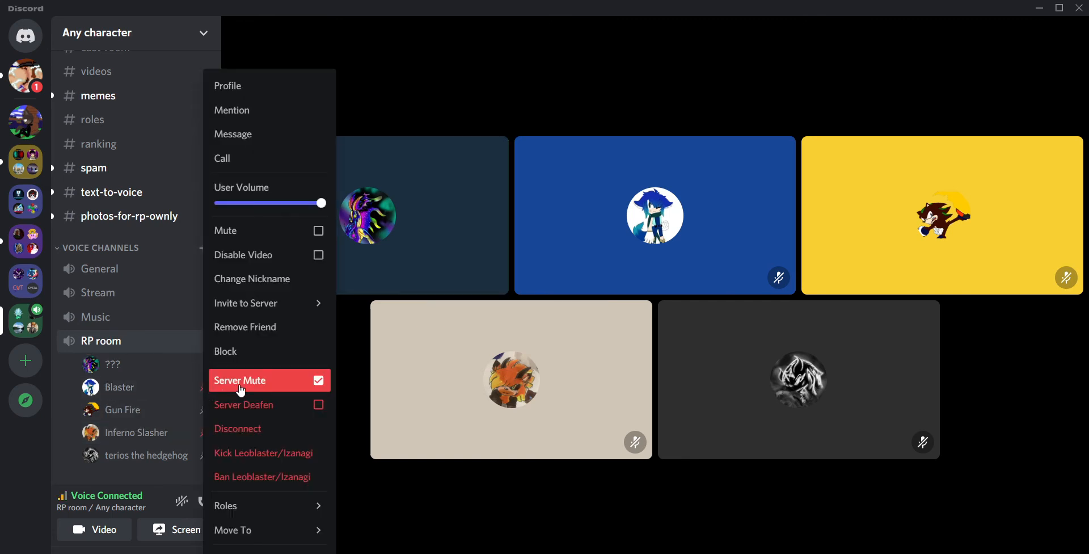
click(318, 380)
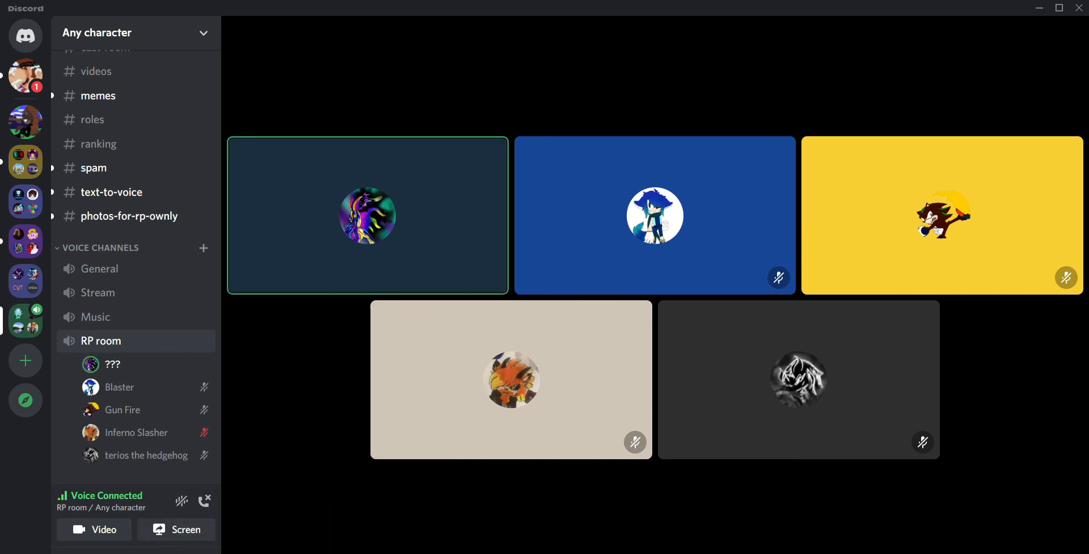
mouse_move(3, 488)
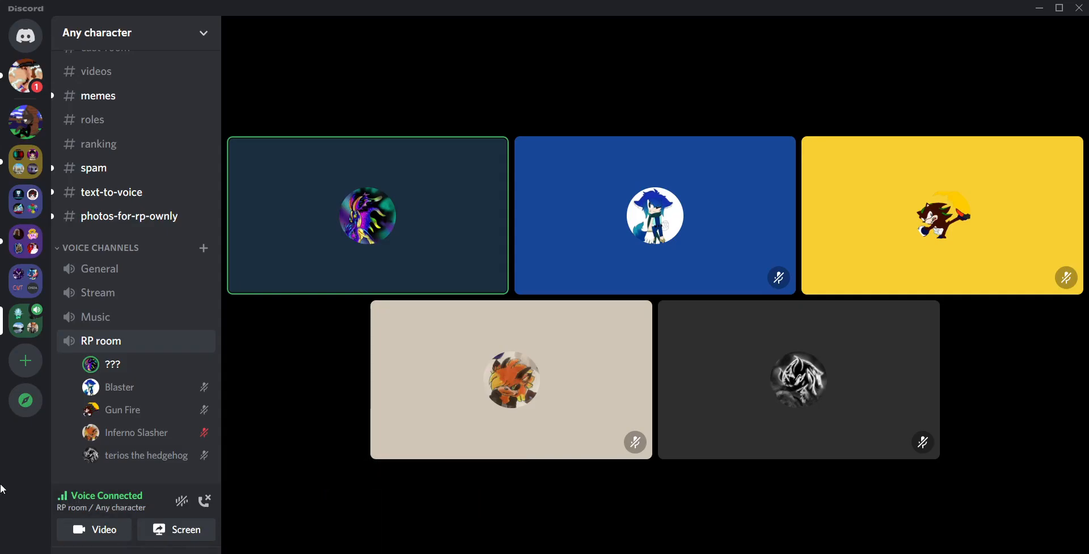
mouse_move(10, 476)
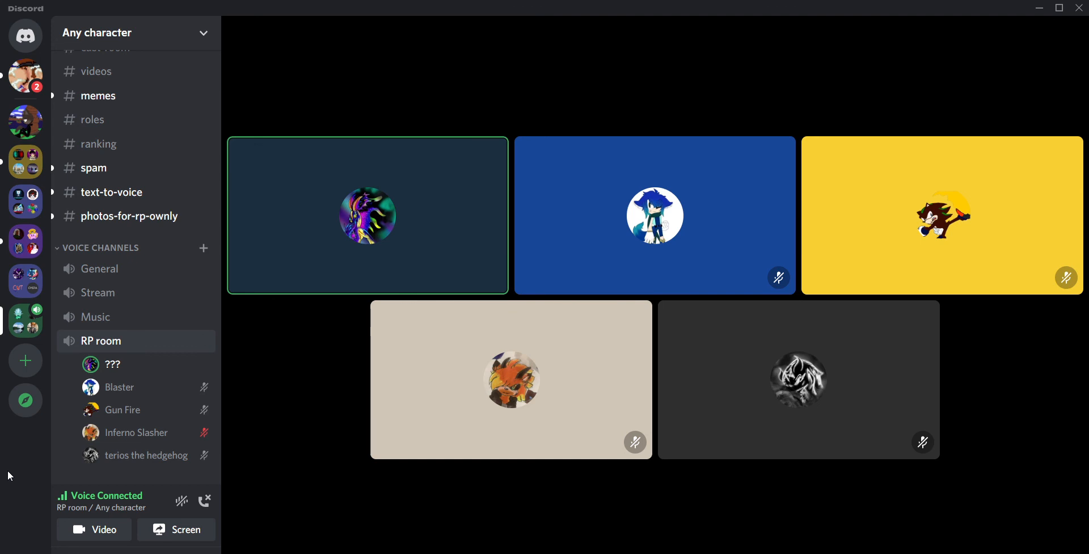
mouse_move(26, 75)
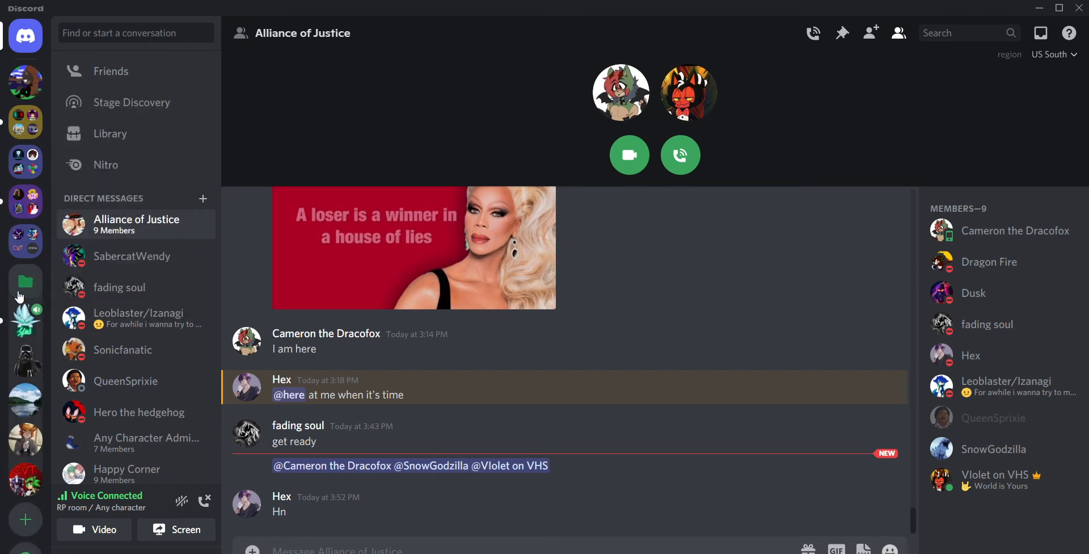
mouse_move(26, 321)
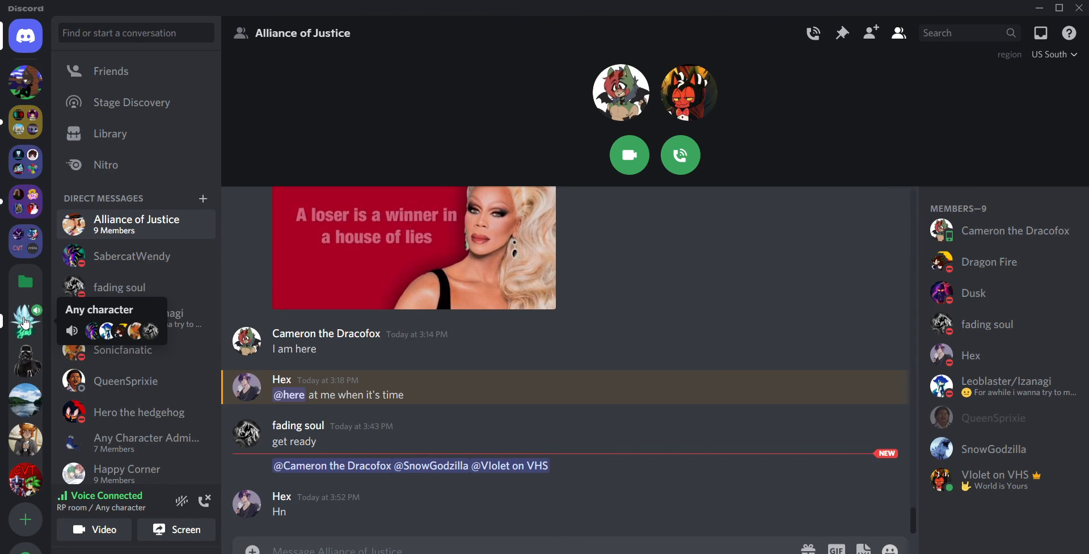
click(25, 281)
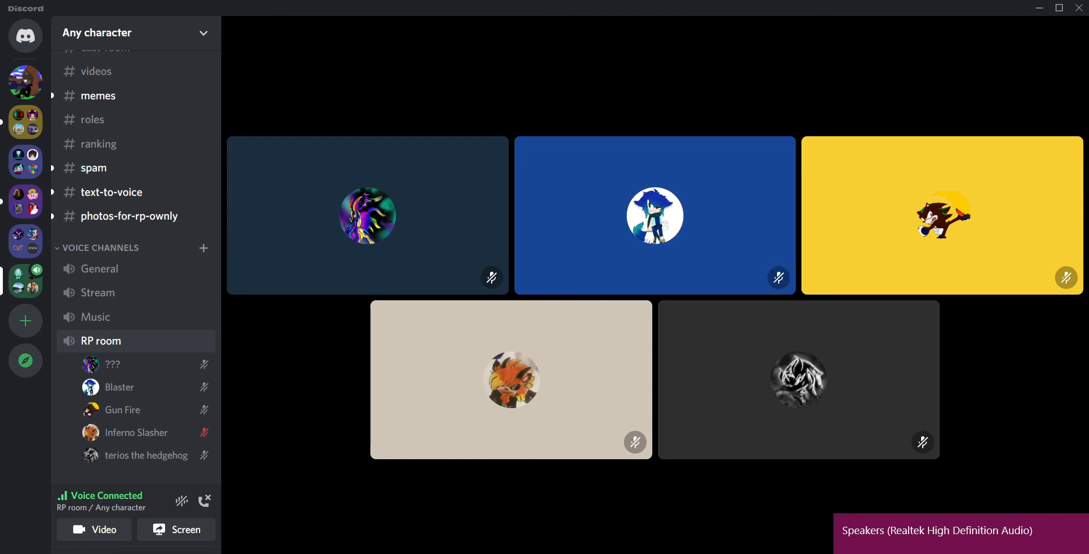
mouse_move(94, 528)
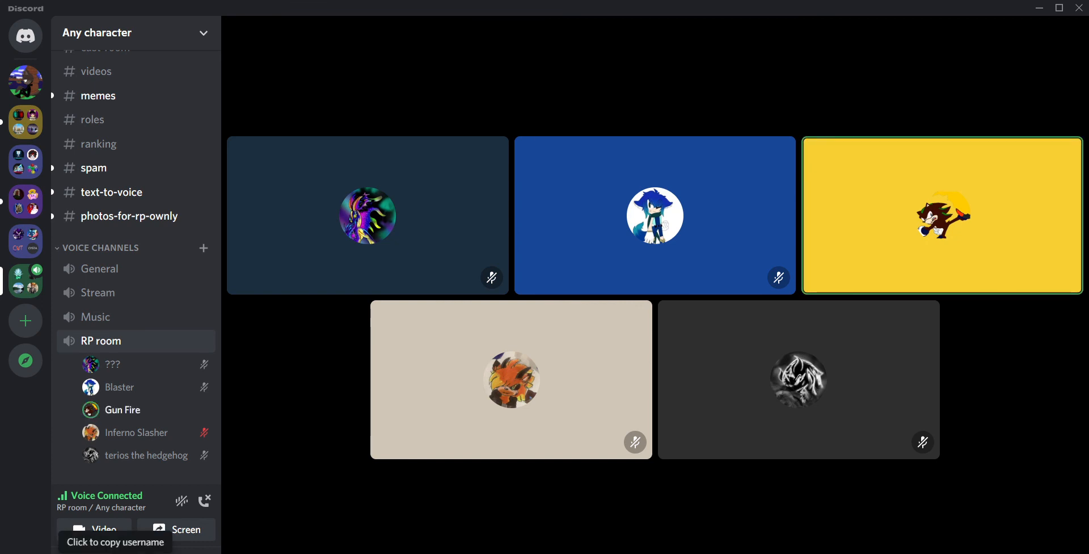
mouse_move(158, 528)
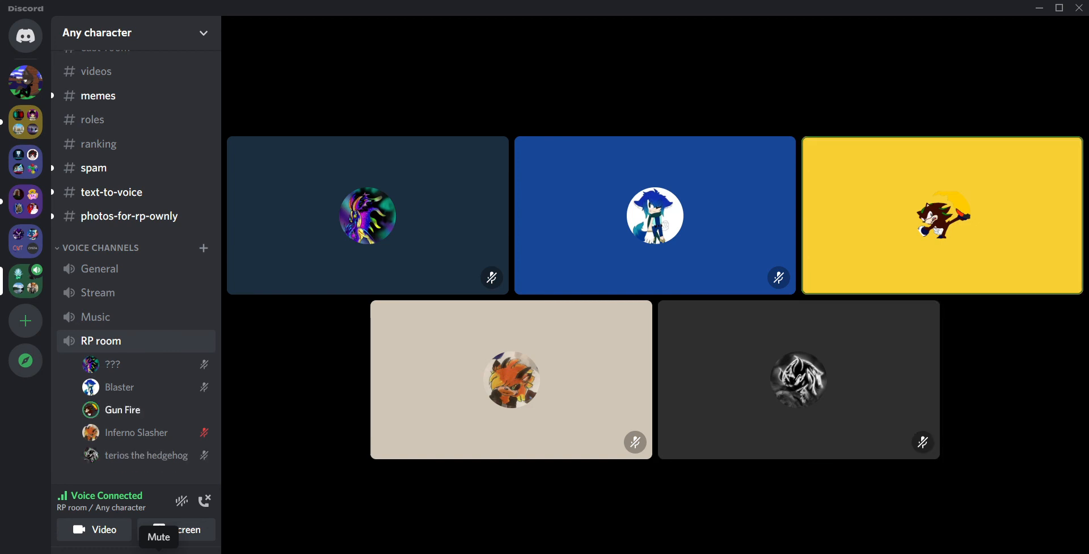
Mute yourself with the bottom-left microphone button while staying in RP room.
click(159, 528)
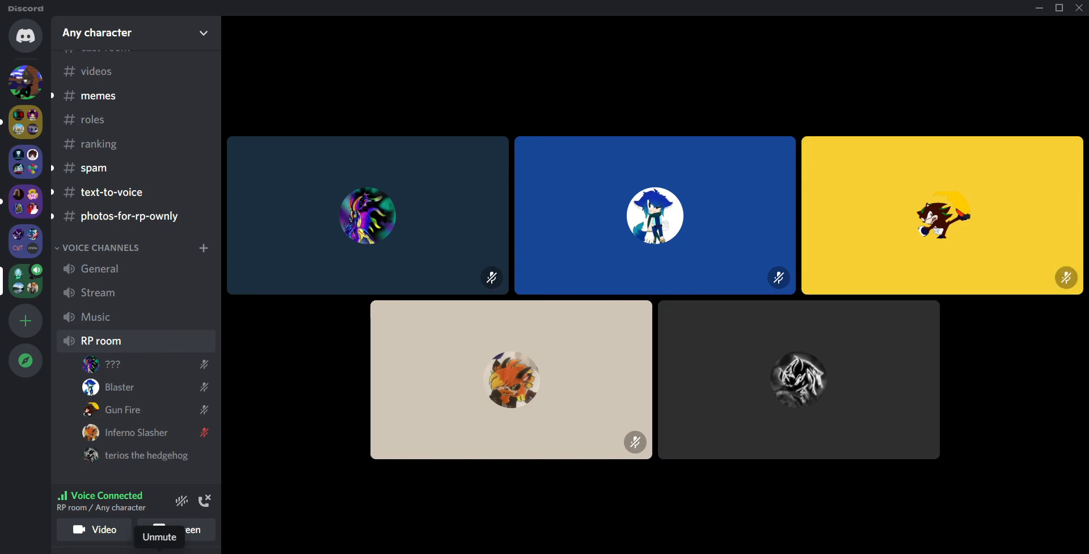